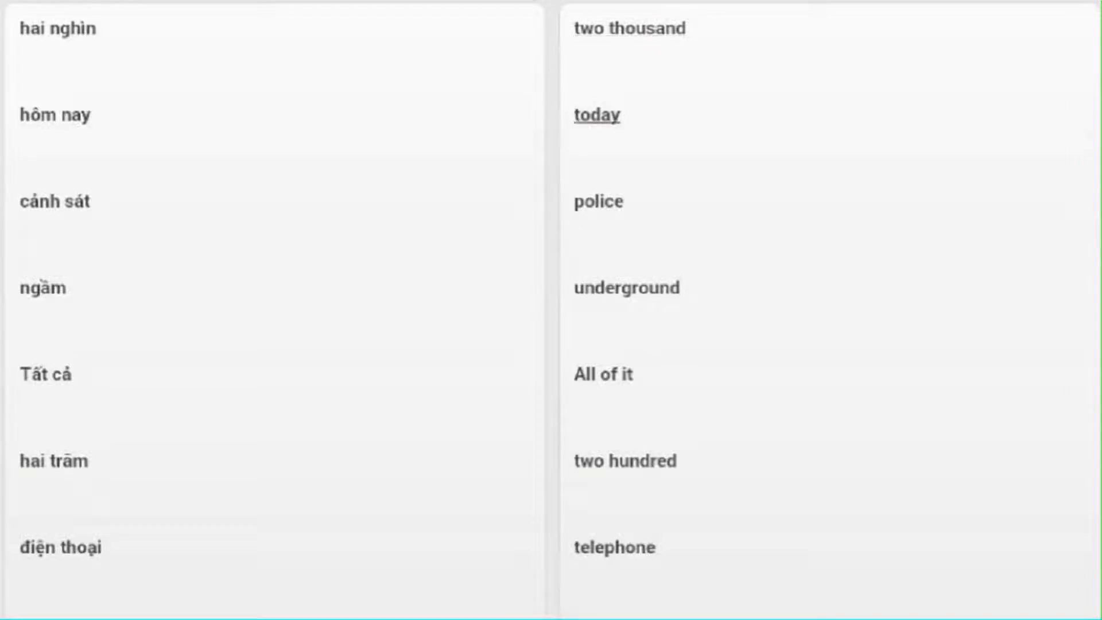
mouse_move(597, 202)
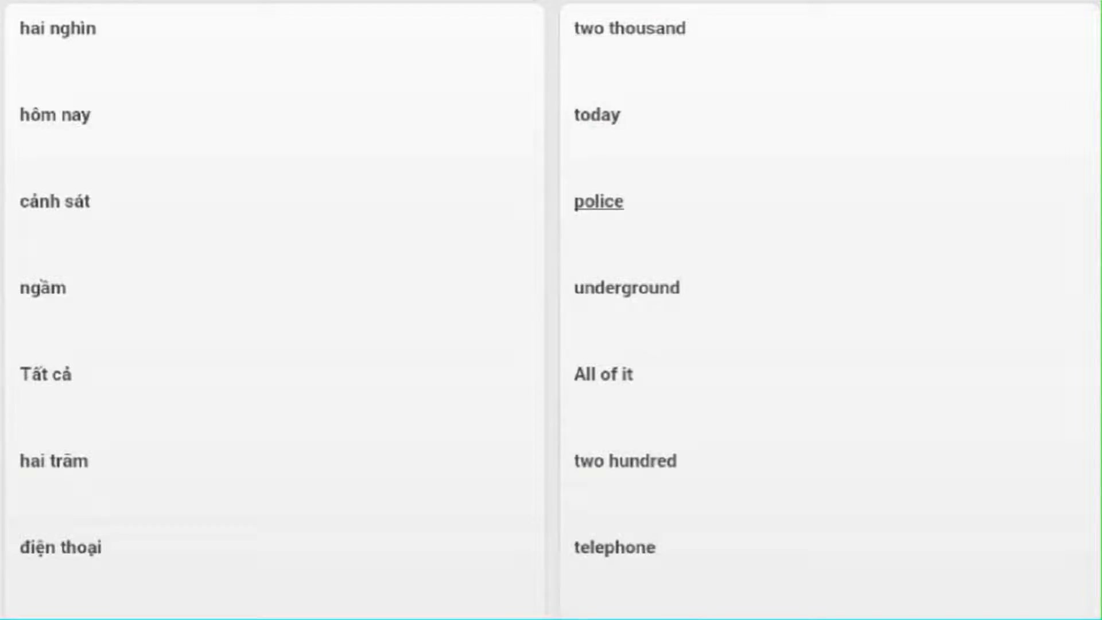
mouse_move(603, 374)
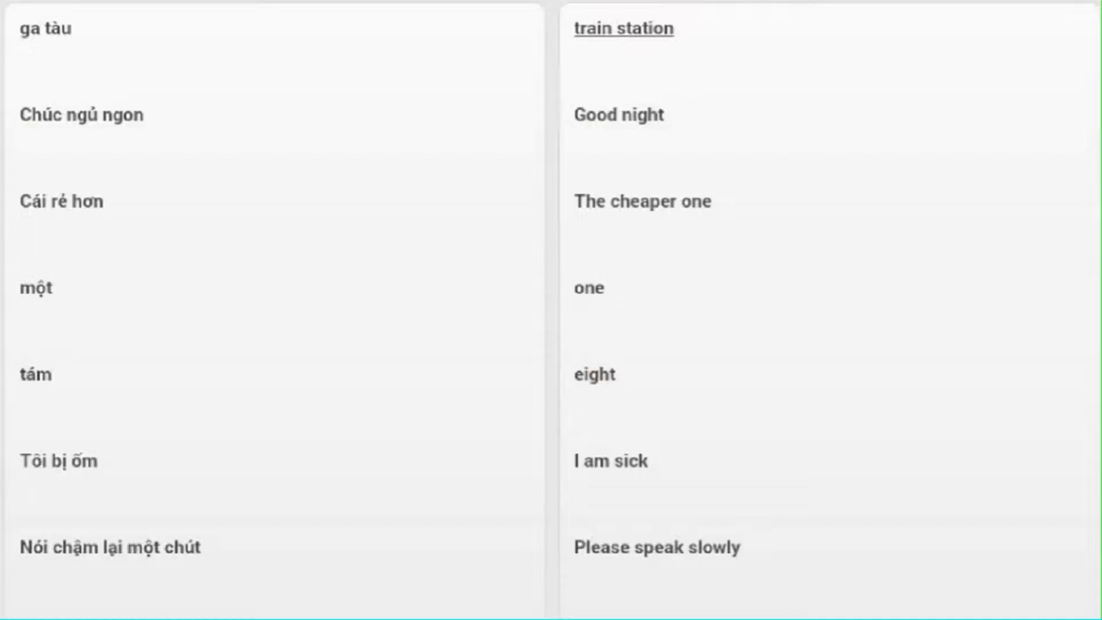
mouse_move(619, 113)
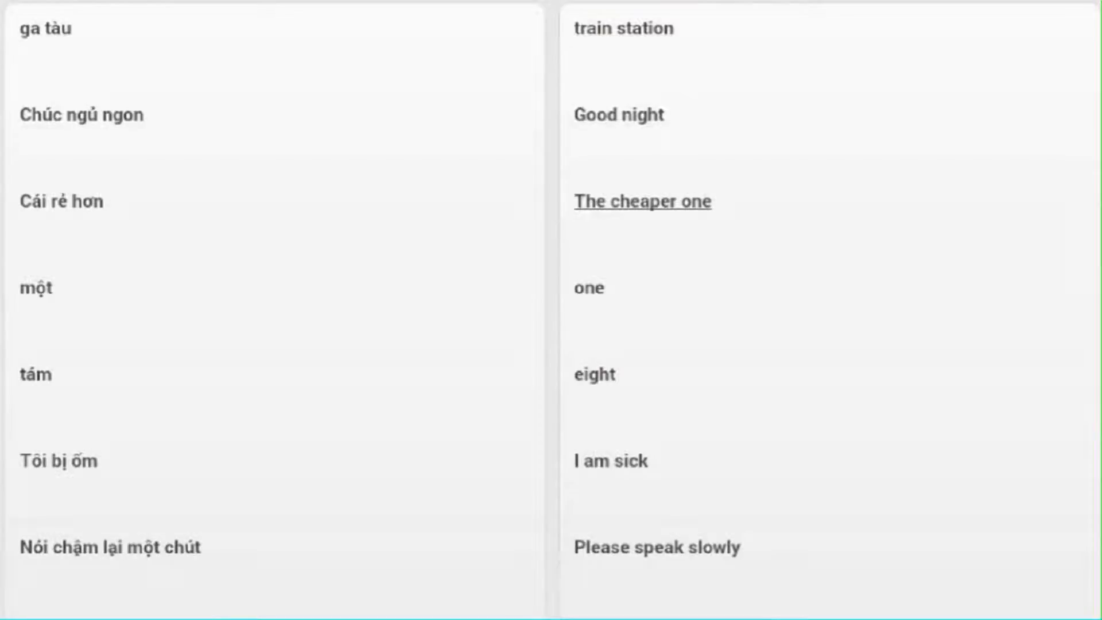
mouse_move(594, 373)
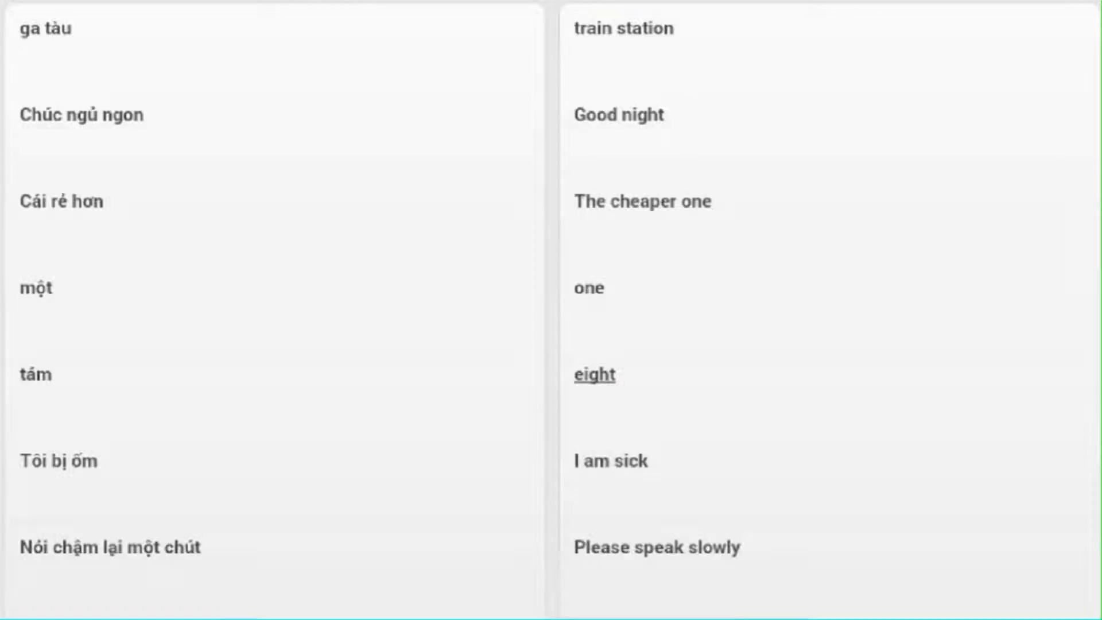
mouse_move(610, 462)
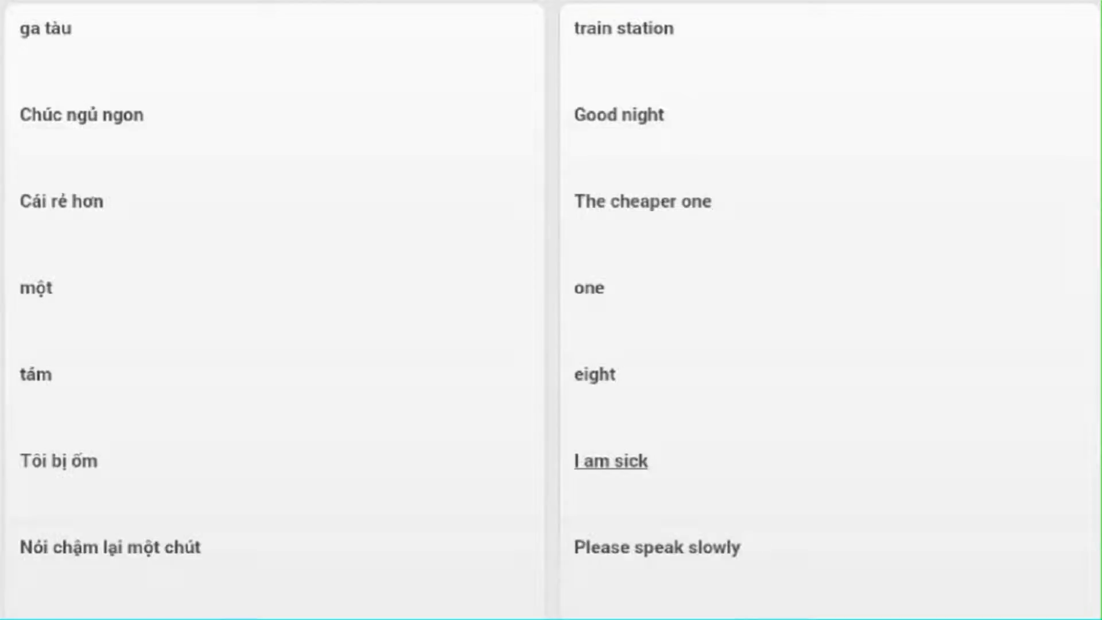
mouse_move(654, 547)
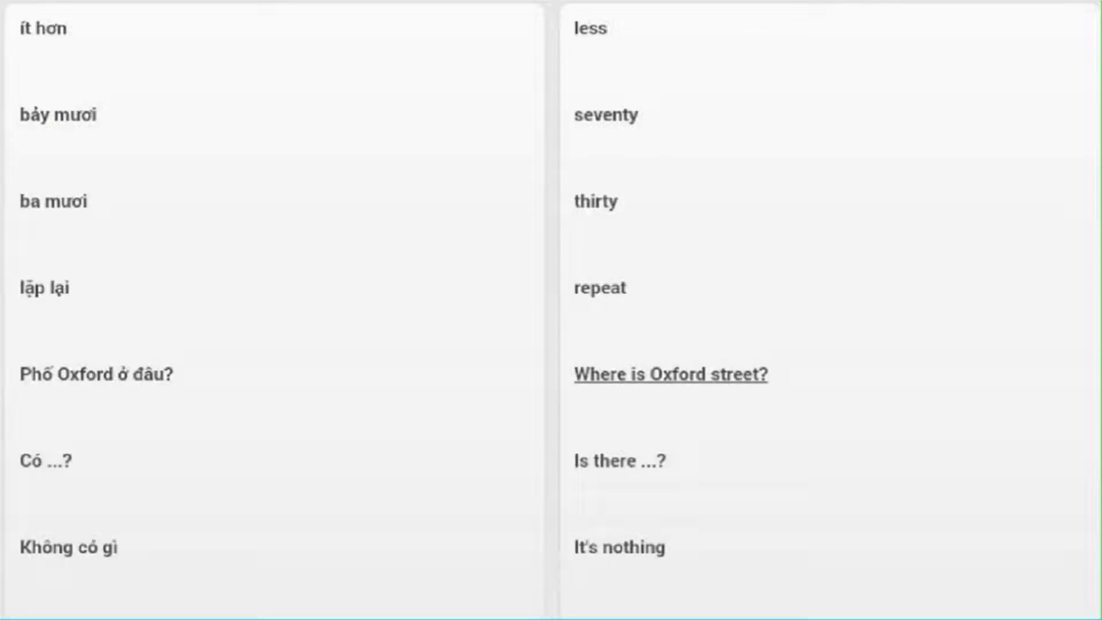
mouse_move(618, 462)
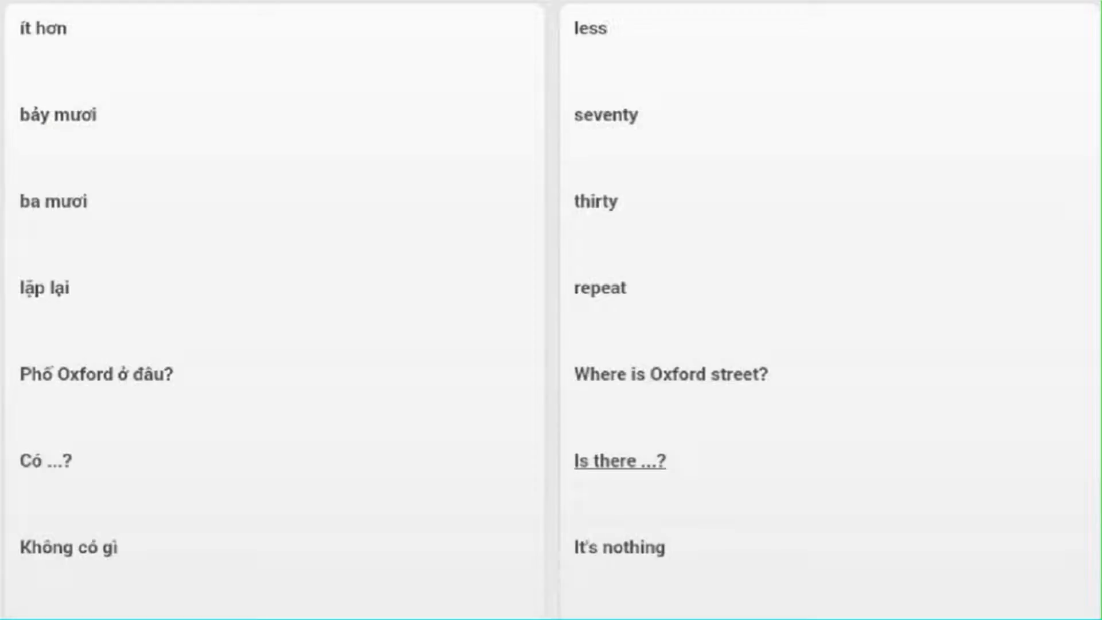
mouse_move(619, 547)
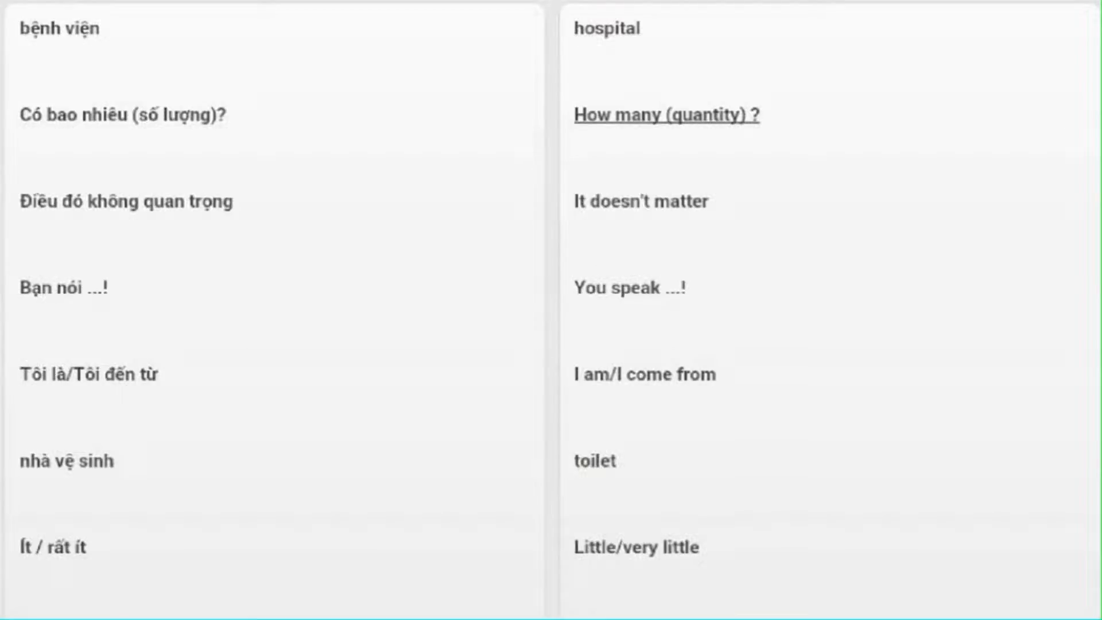
Step: Advance to the hospital-to-Little/very little page, reading down to "I am/I come from"
left_click(641, 201)
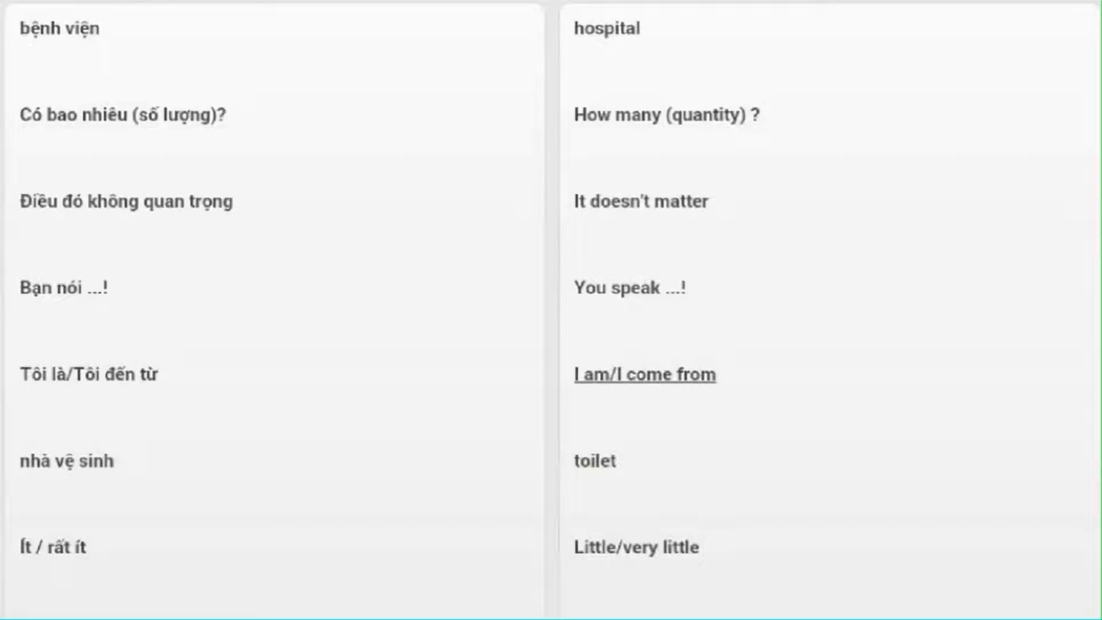
mouse_move(594, 461)
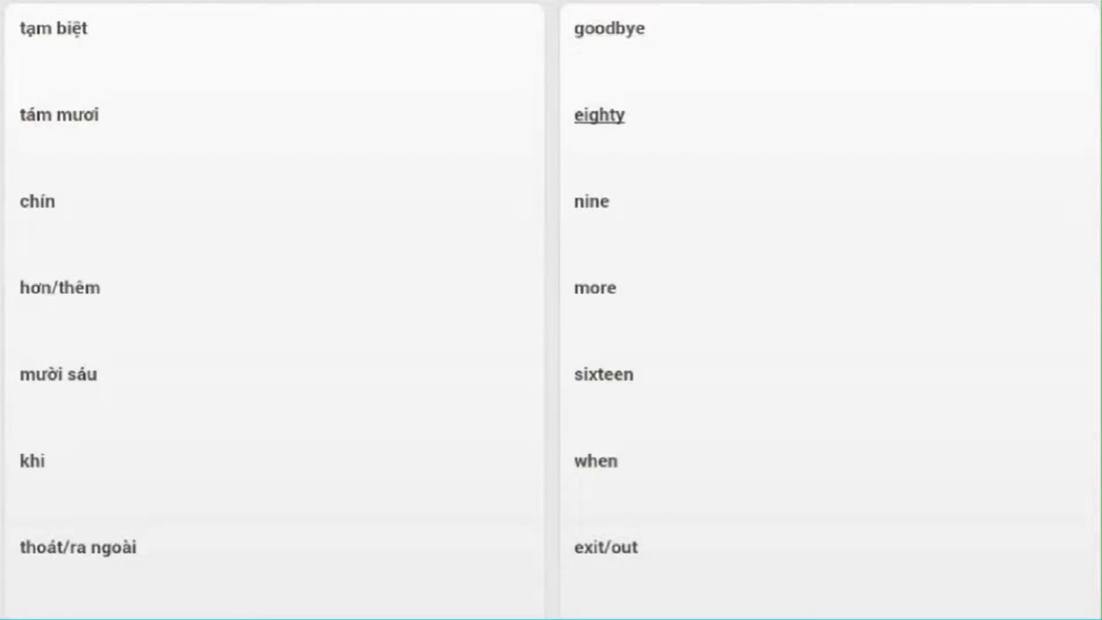
mouse_move(595, 288)
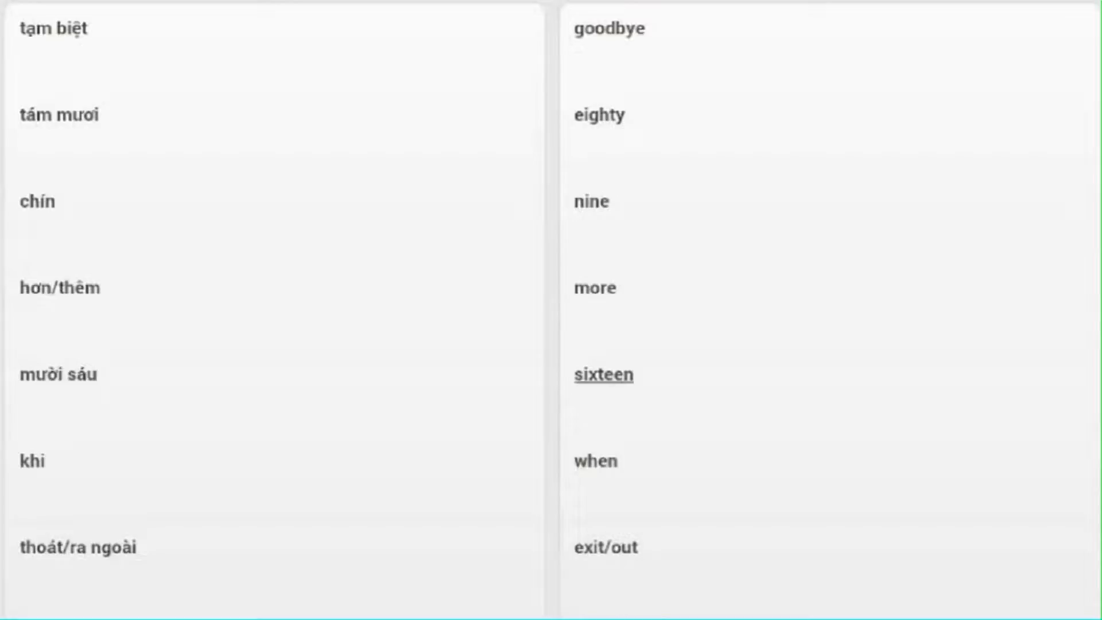
mouse_move(606, 548)
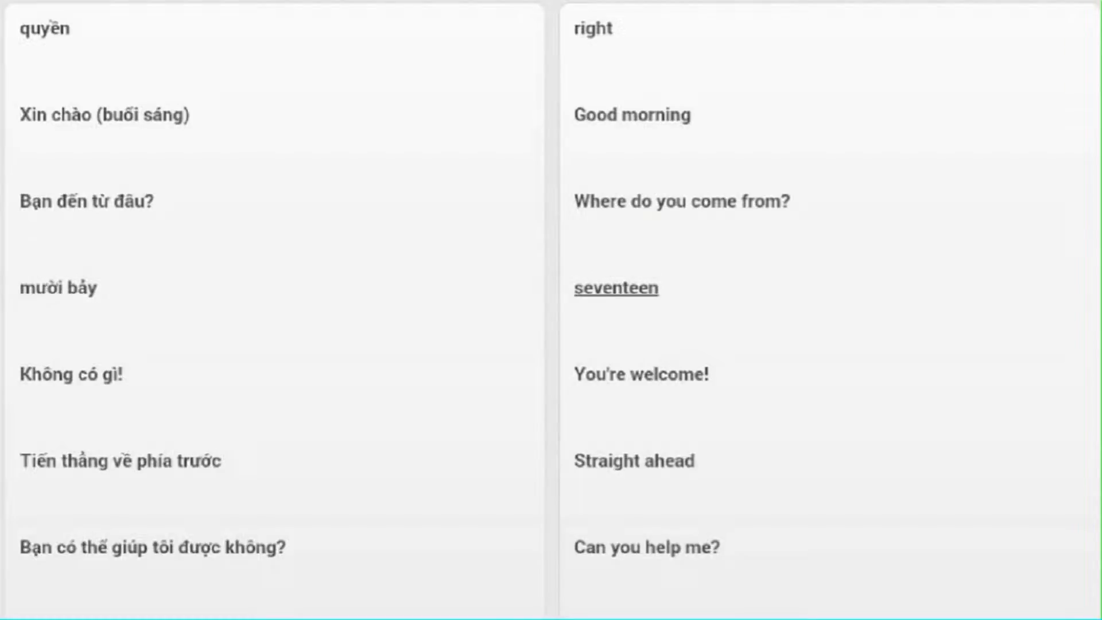
mouse_move(639, 373)
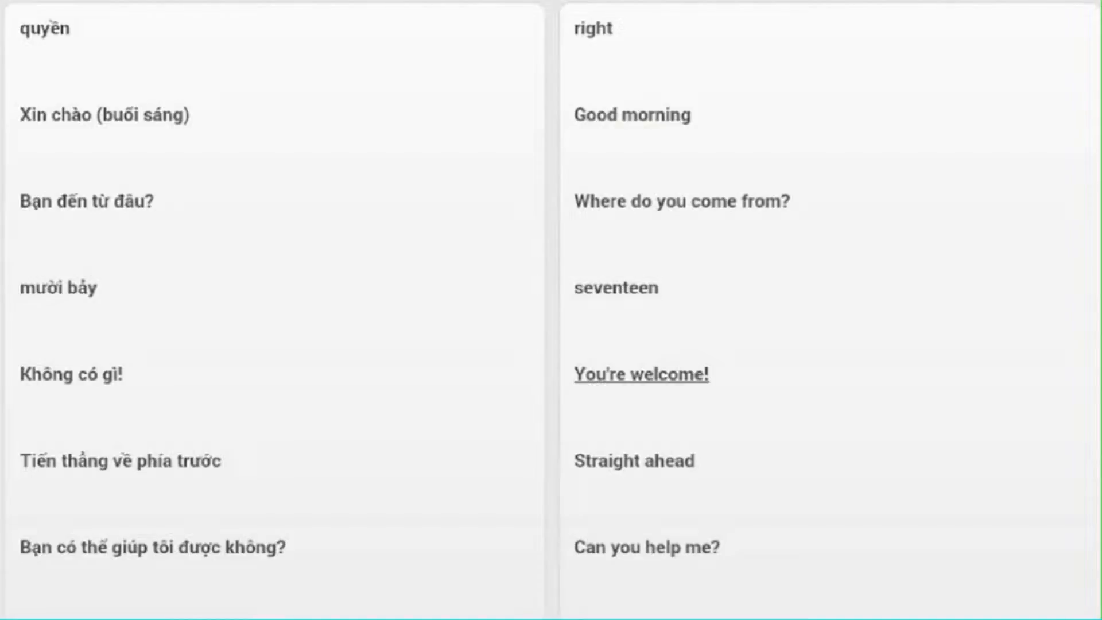
mouse_move(632, 462)
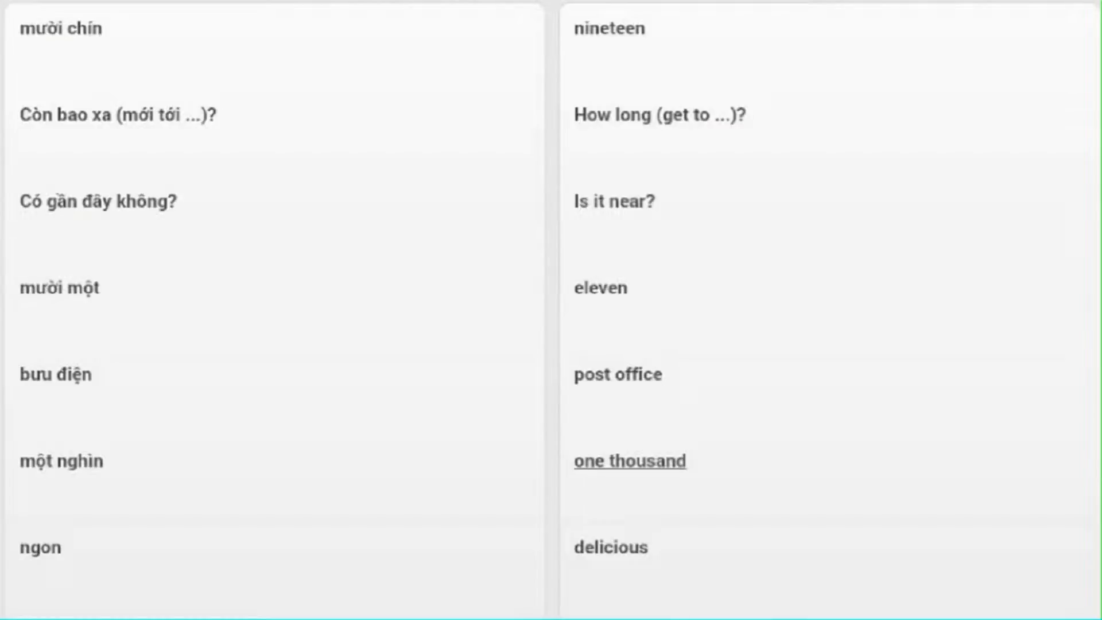
mouse_move(610, 547)
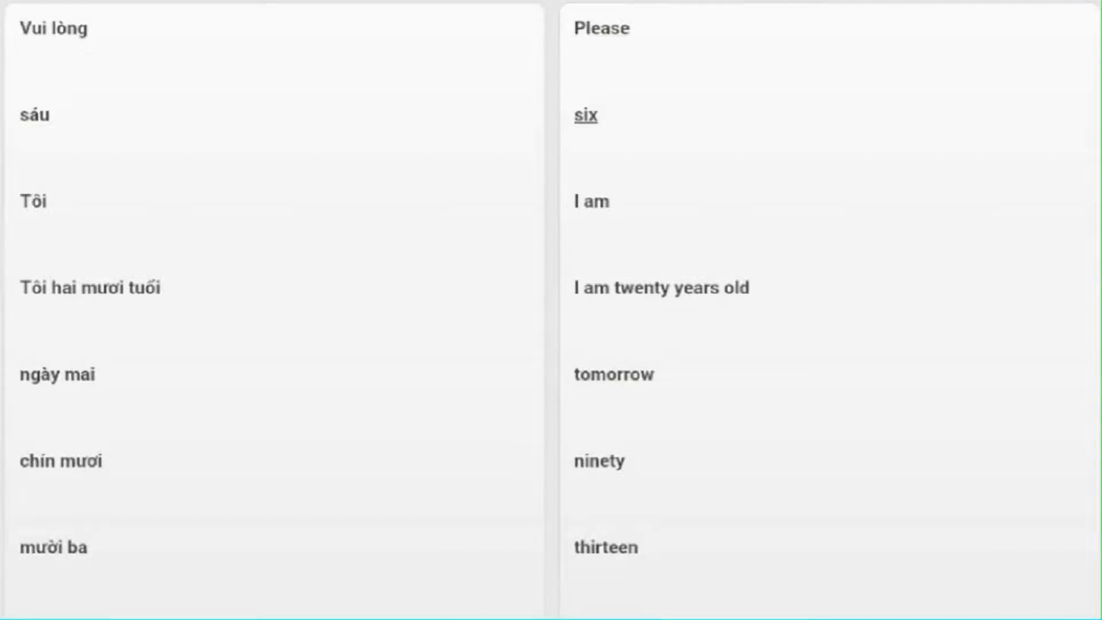
mouse_move(592, 202)
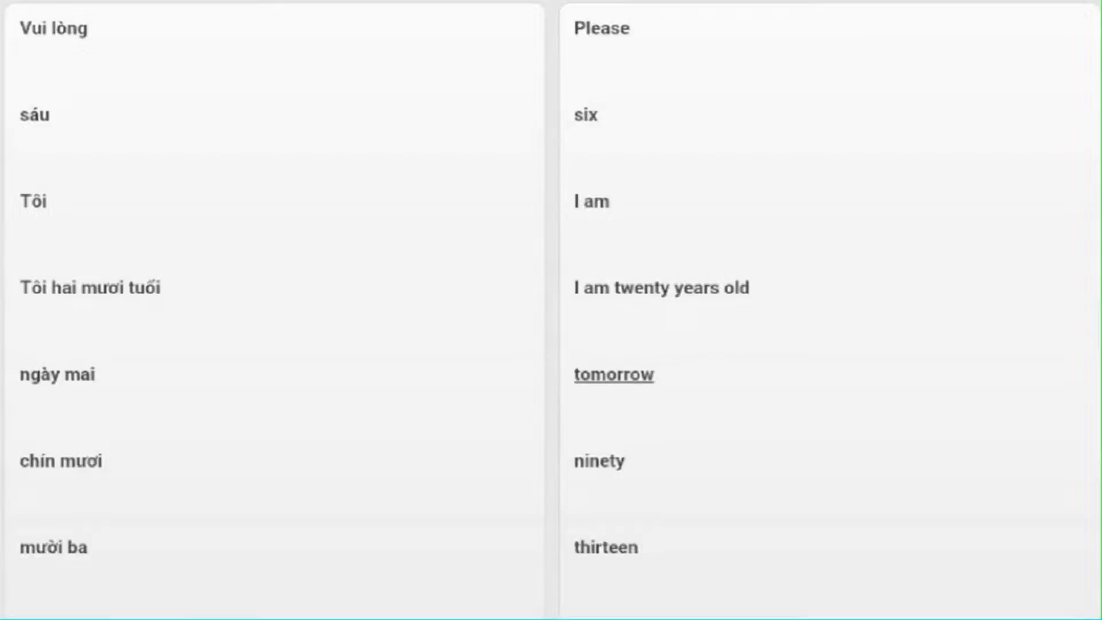
mouse_move(599, 462)
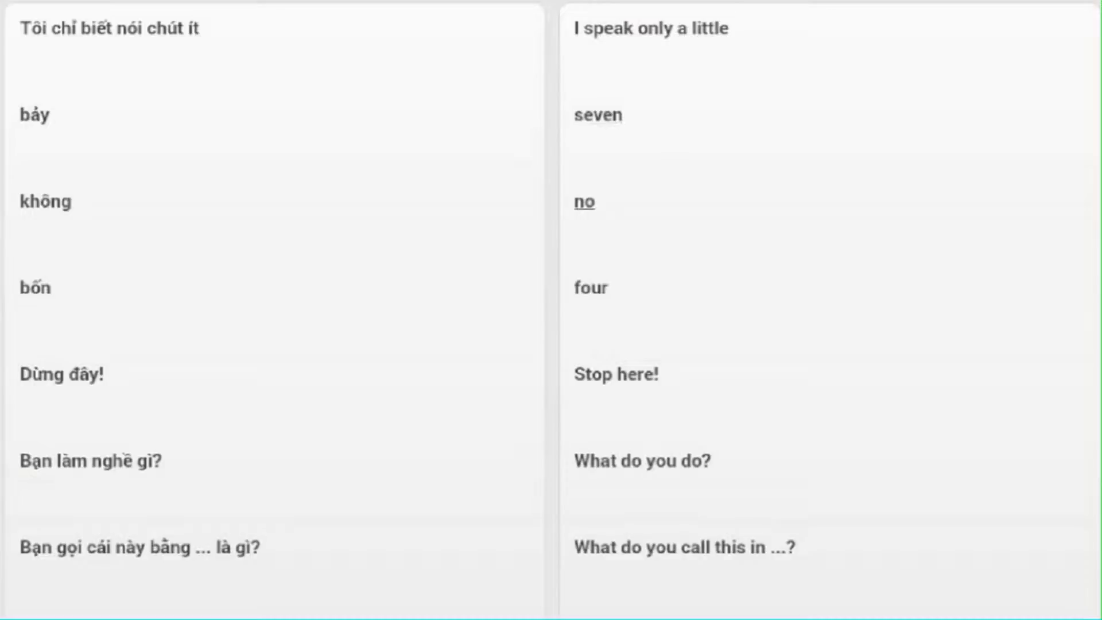
mouse_move(614, 373)
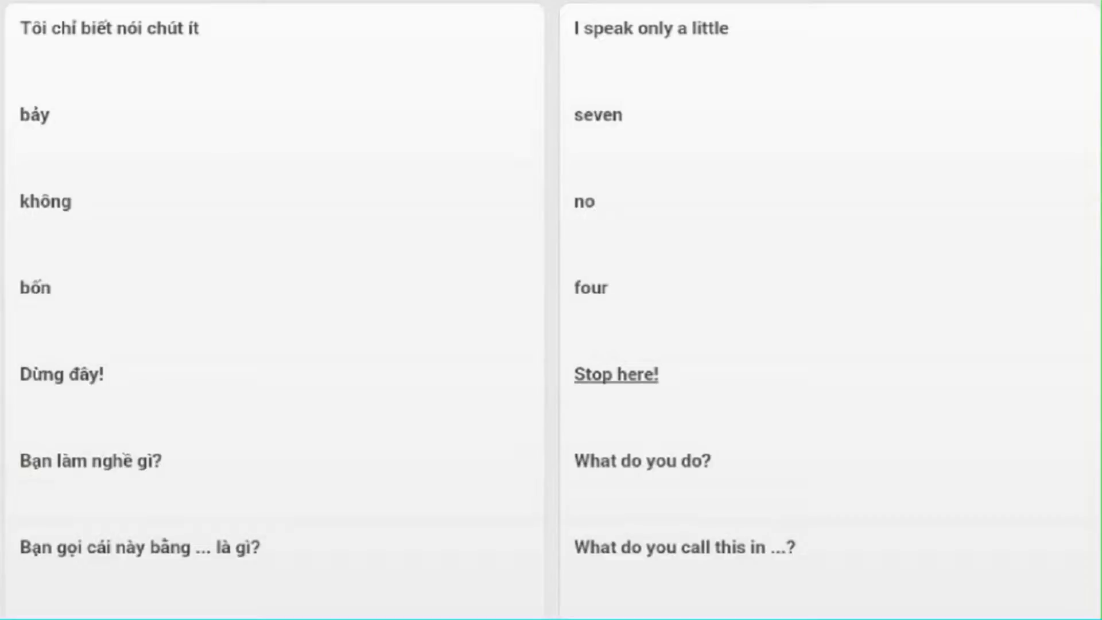
mouse_move(641, 462)
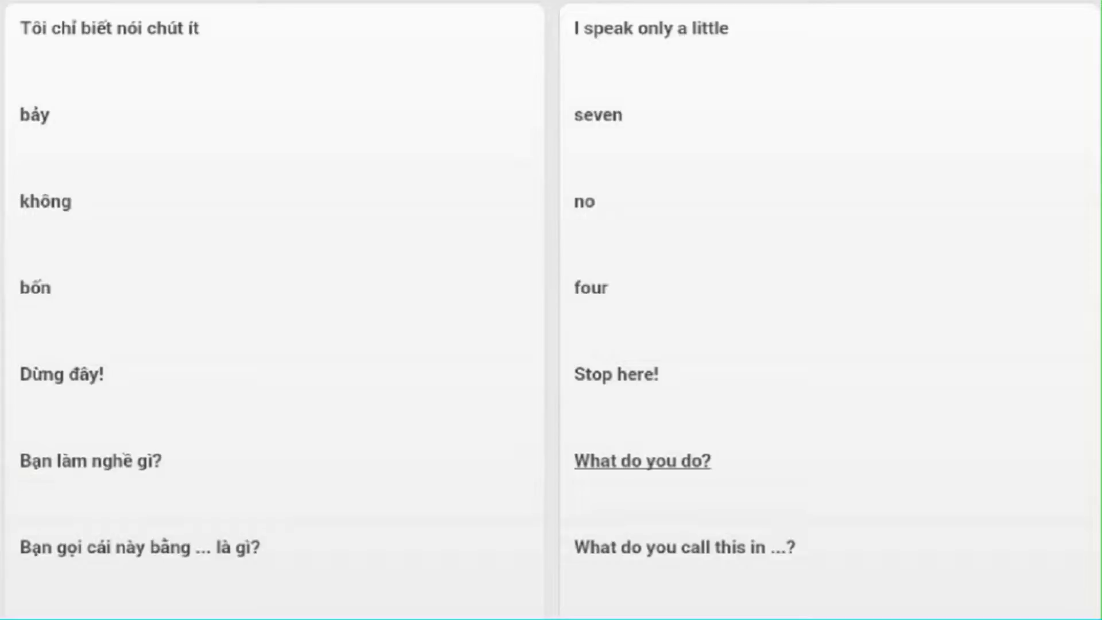
mouse_move(682, 547)
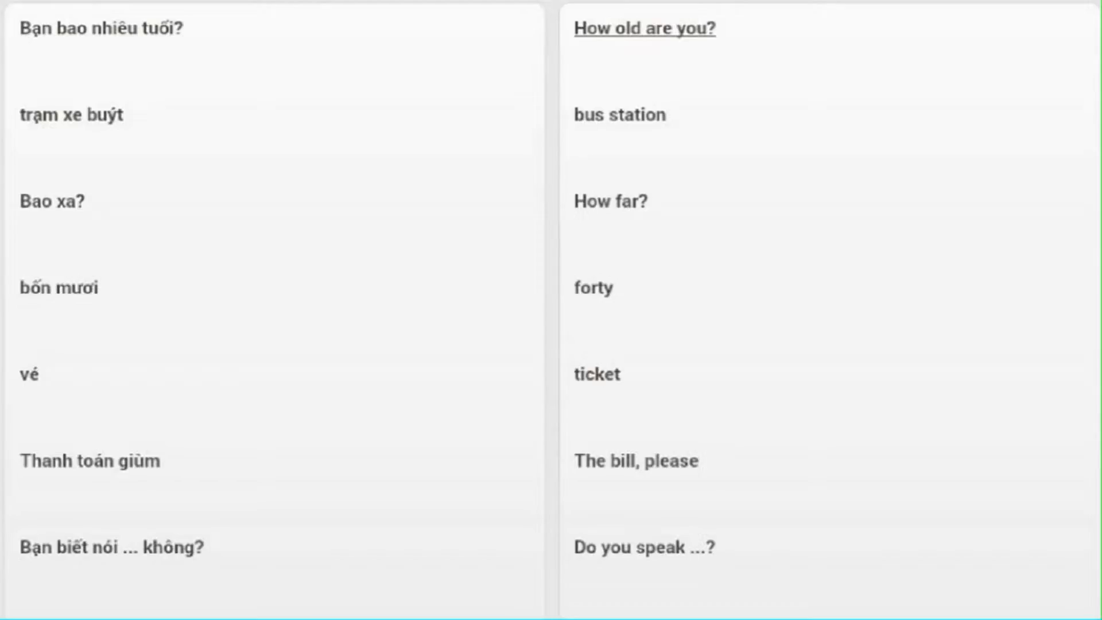
mouse_move(608, 201)
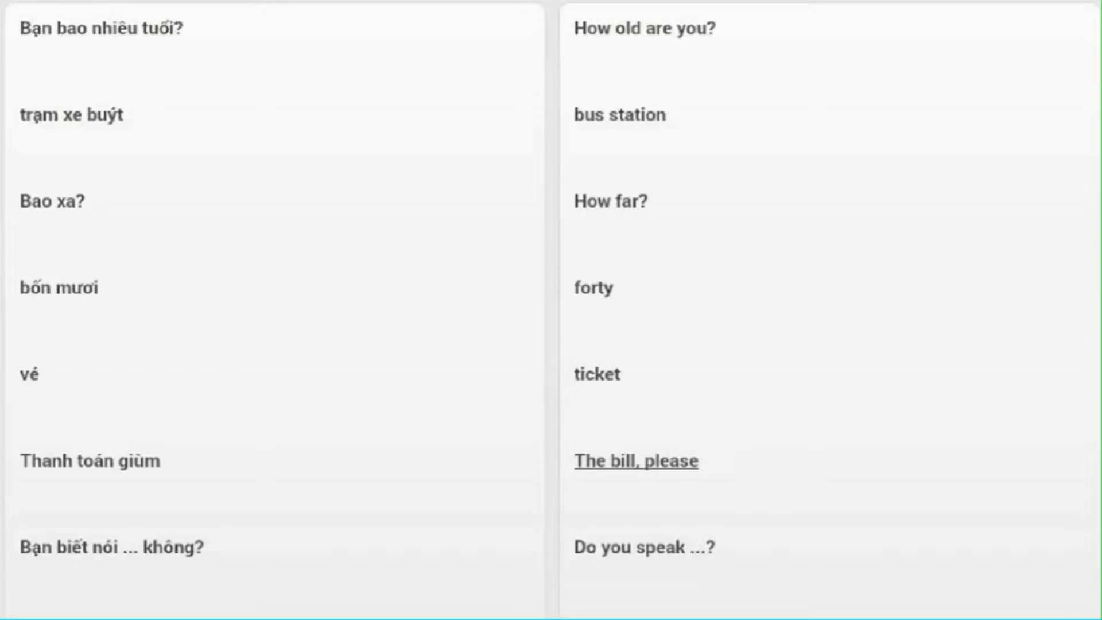
mouse_move(644, 548)
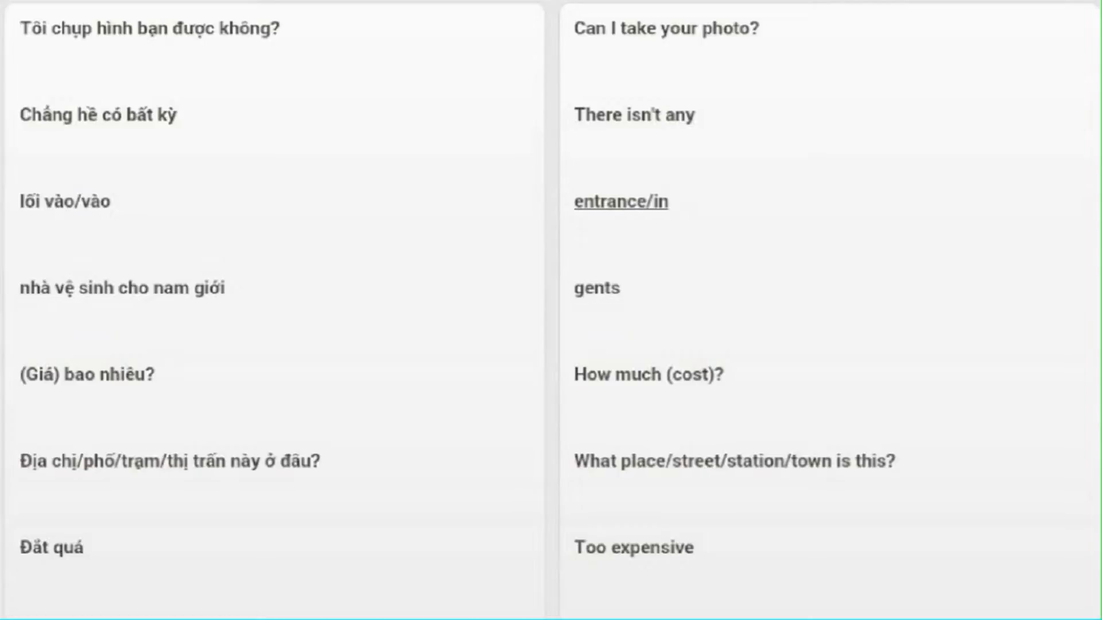
mouse_move(648, 375)
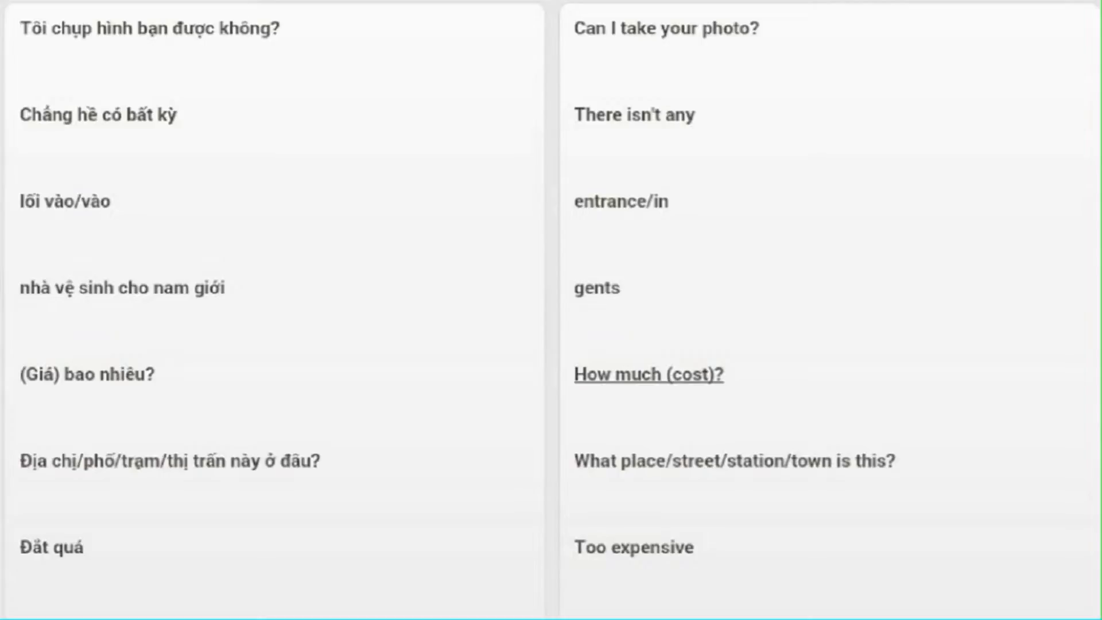
mouse_move(735, 462)
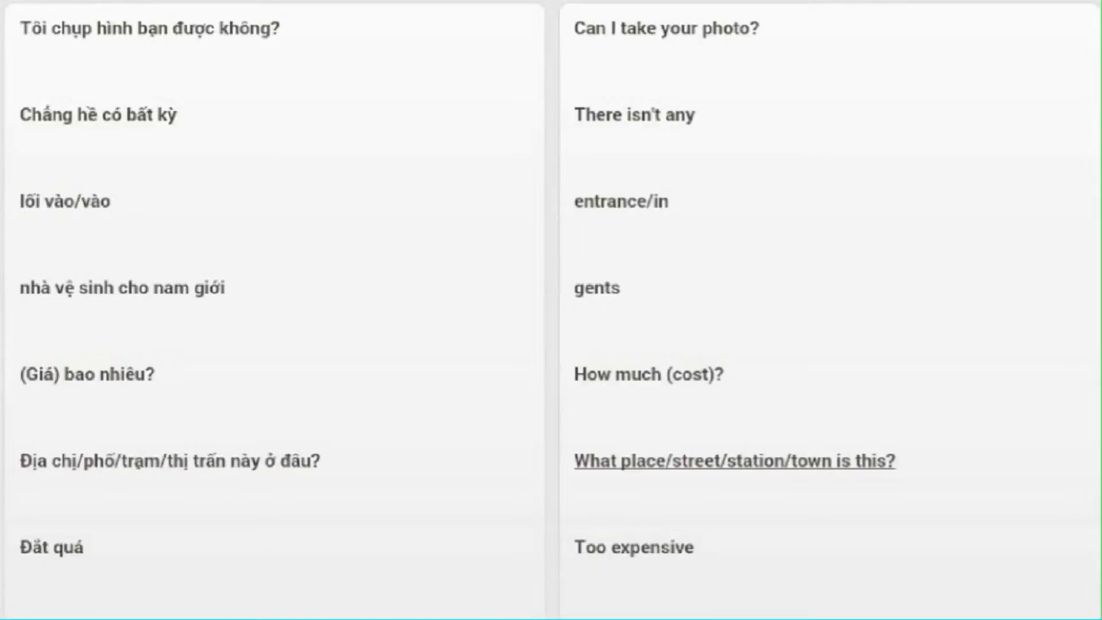
mouse_move(632, 548)
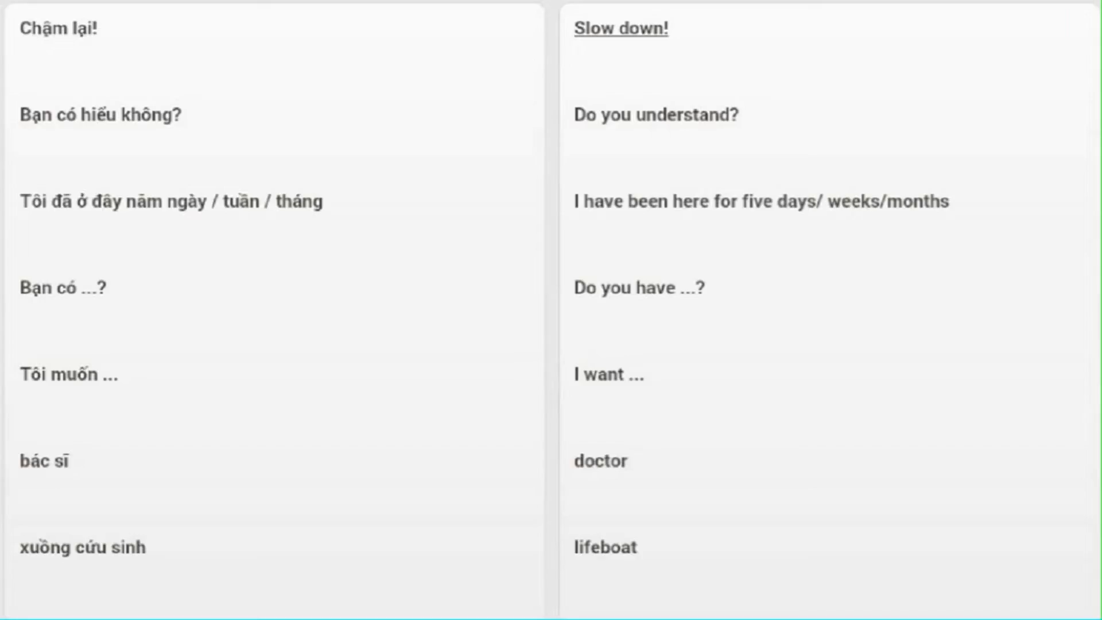
mouse_move(656, 115)
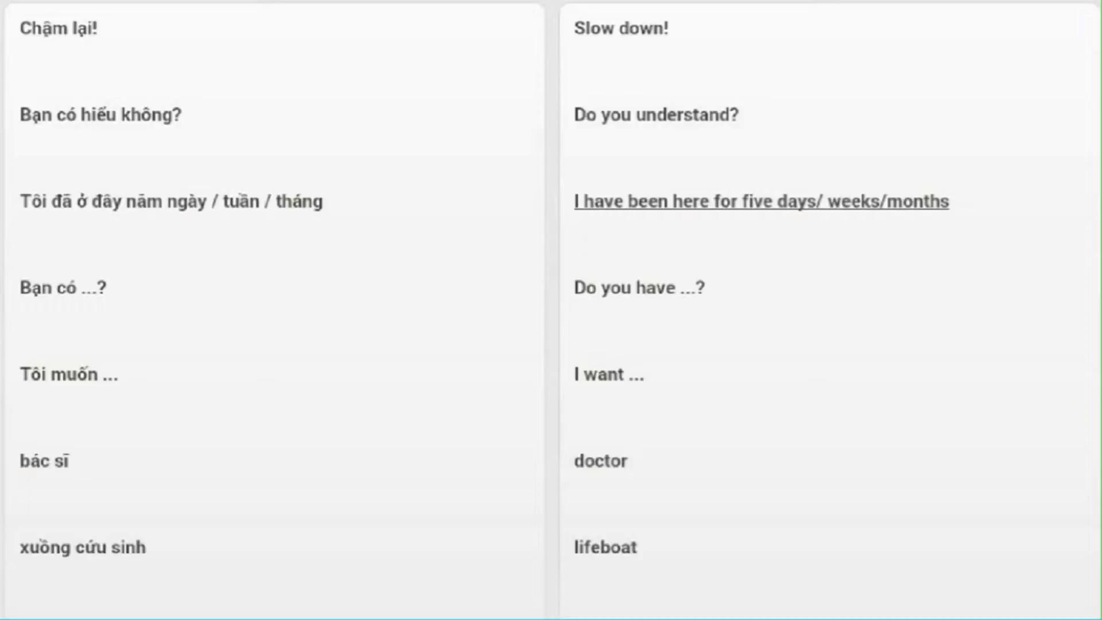
mouse_move(638, 288)
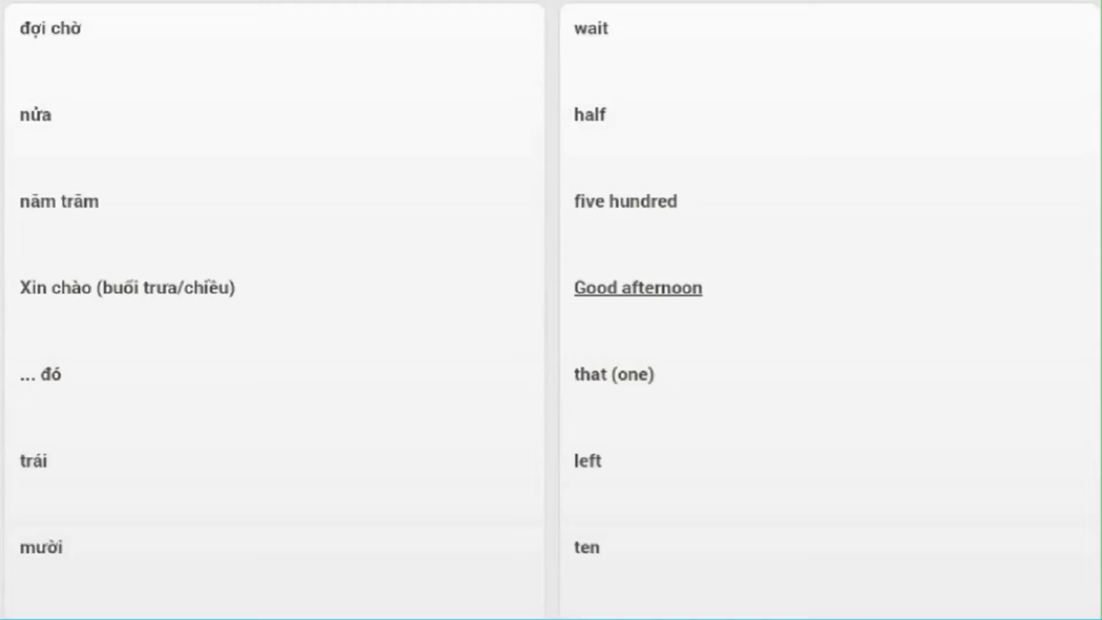
mouse_move(613, 374)
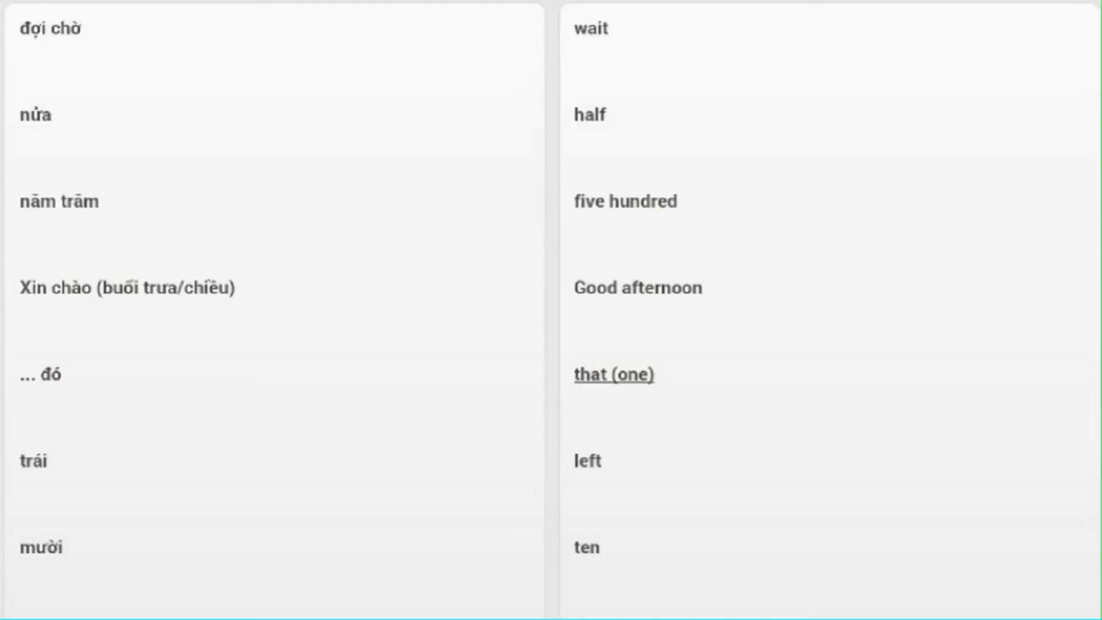
mouse_move(587, 547)
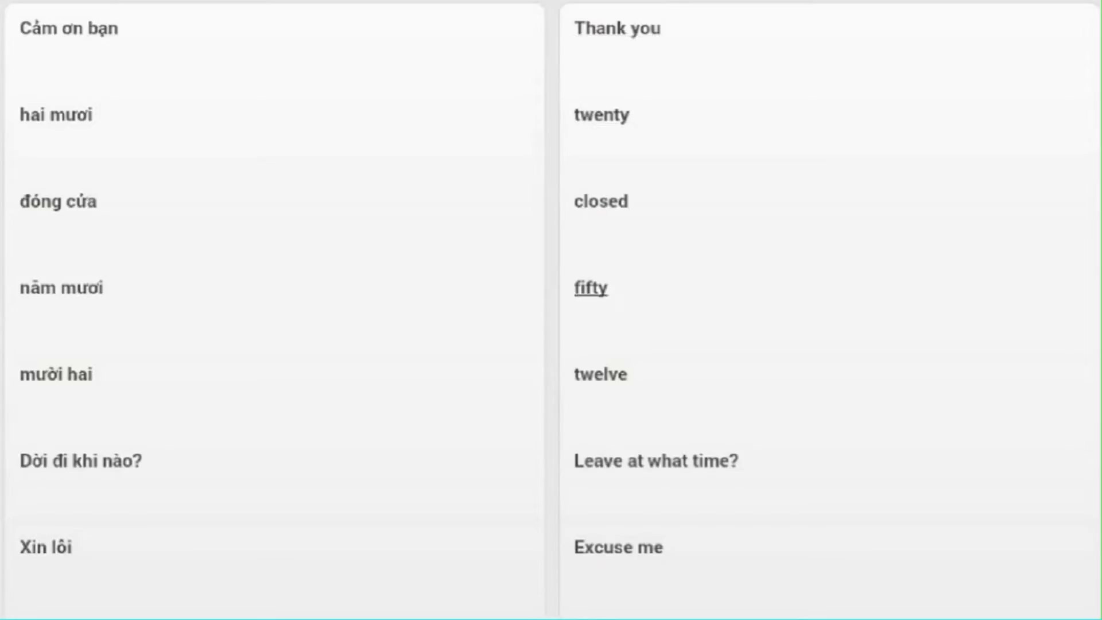
mouse_move(601, 374)
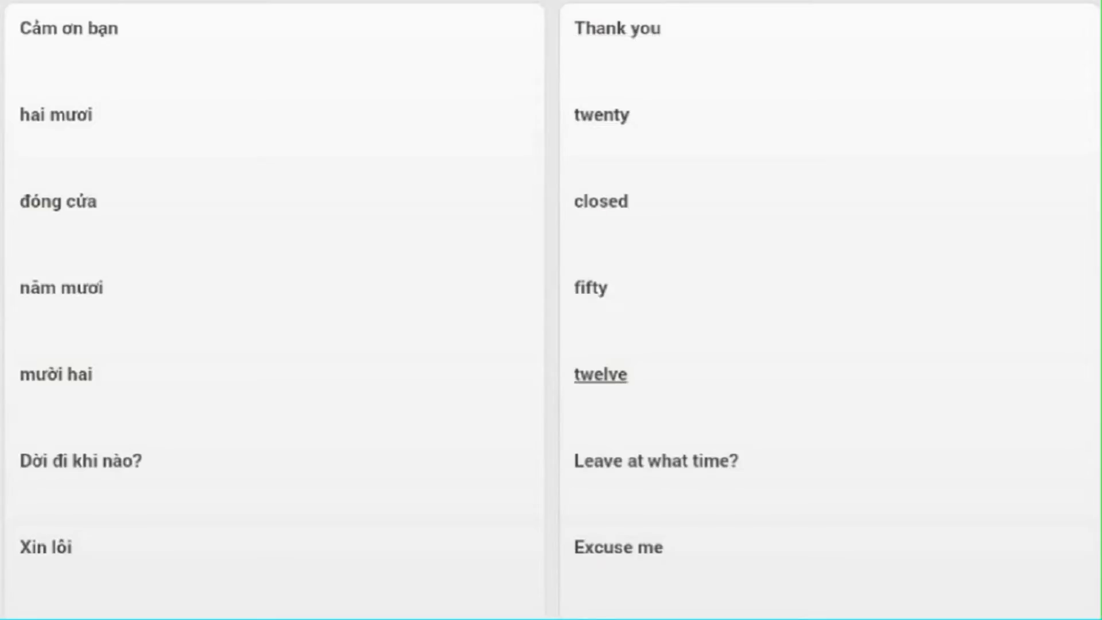
mouse_move(654, 461)
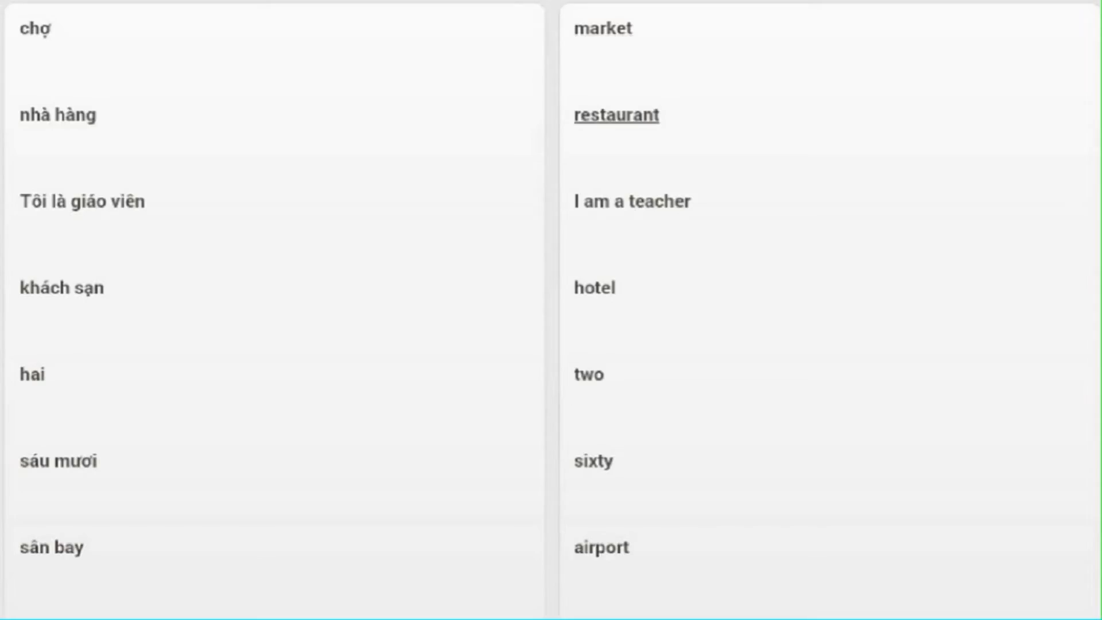
Step: Advance to the market-to-airport page, underlining terms through the fifth pair "two"
left_click(630, 201)
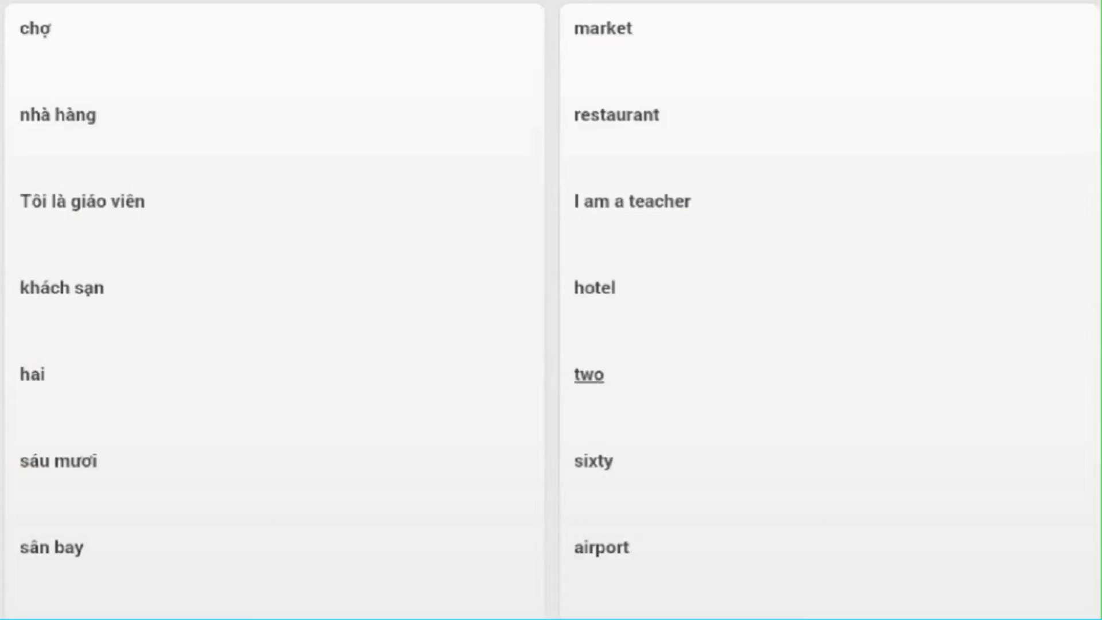
mouse_move(593, 461)
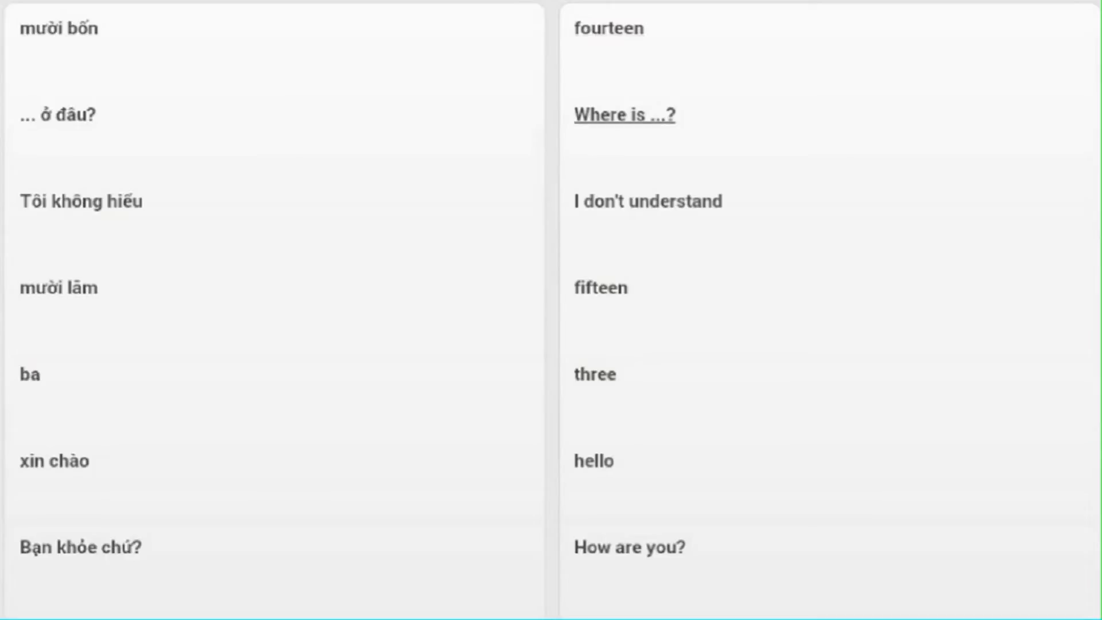
mouse_move(648, 202)
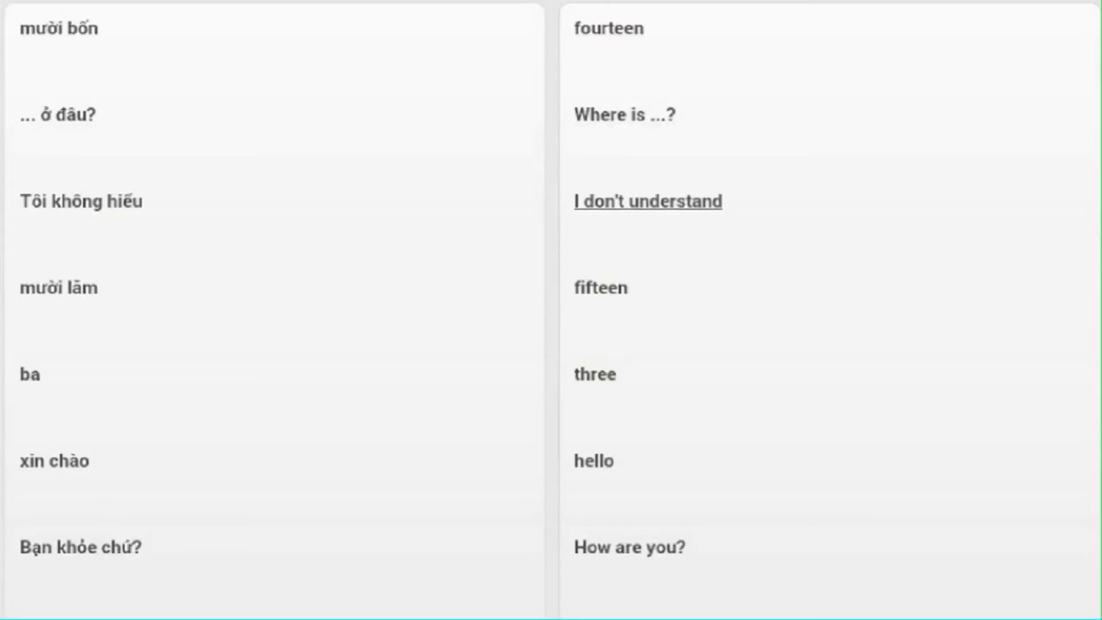
mouse_move(601, 288)
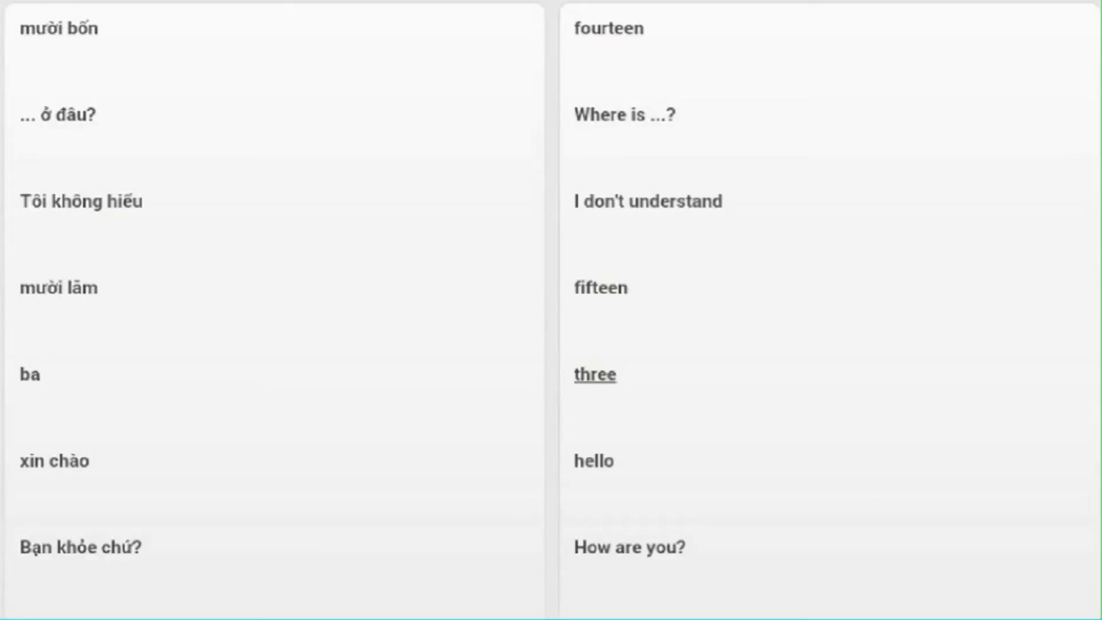
mouse_move(593, 462)
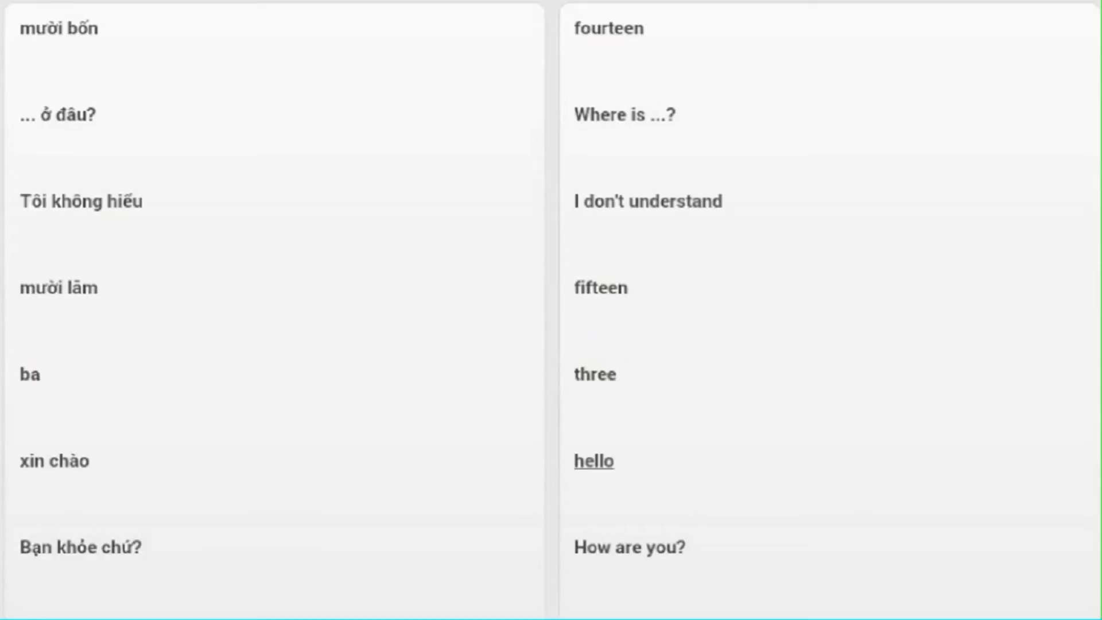
mouse_move(629, 548)
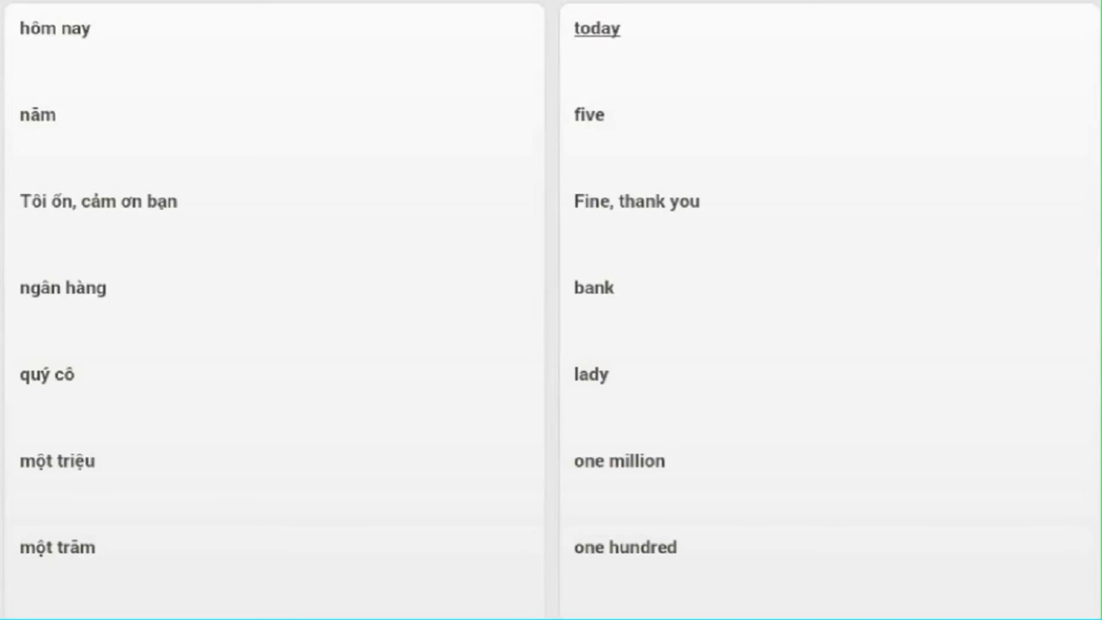
mouse_move(634, 202)
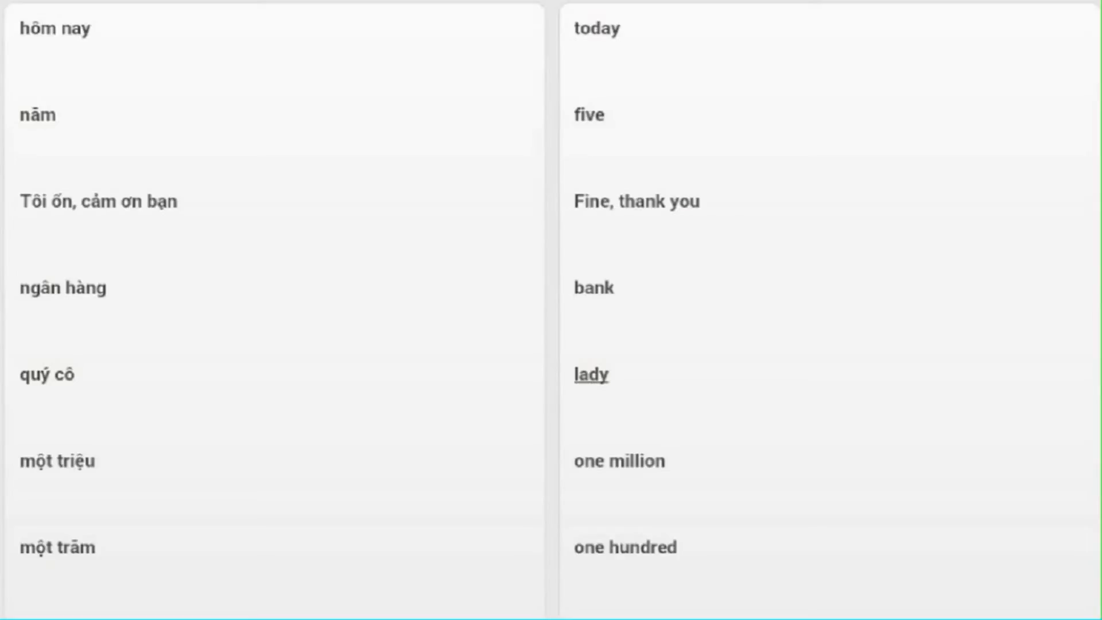
mouse_move(619, 462)
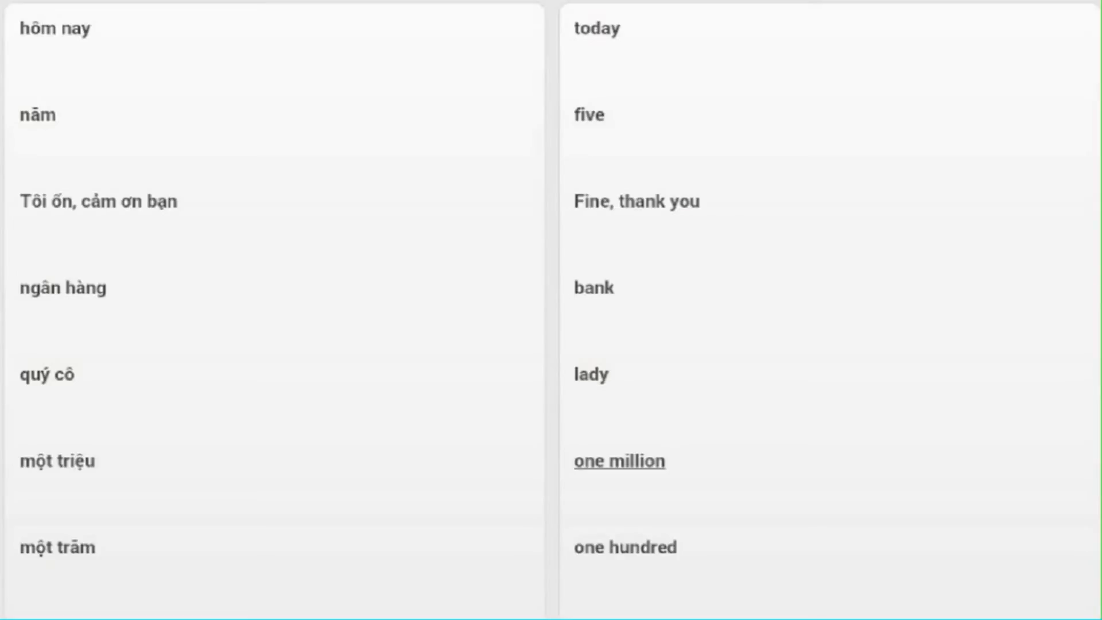
mouse_move(624, 548)
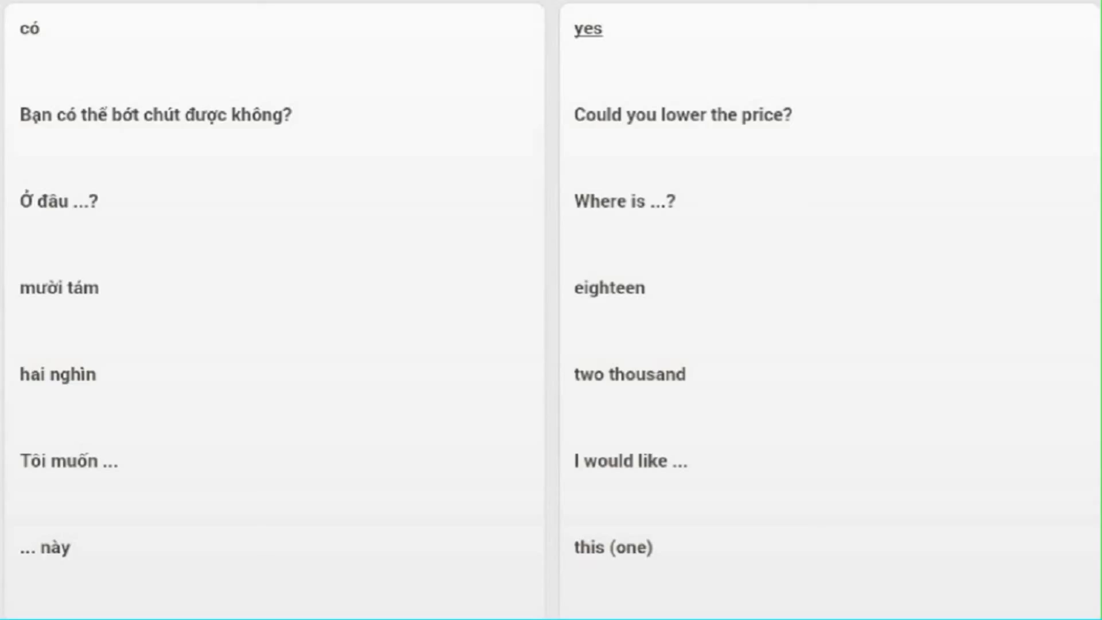
mouse_move(683, 116)
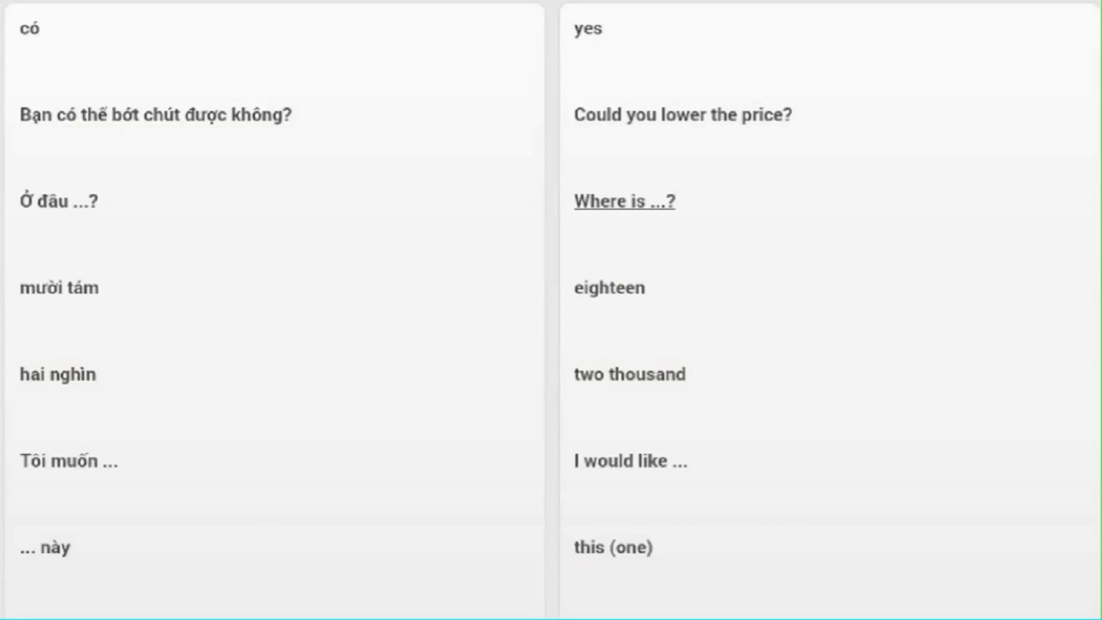
mouse_move(629, 374)
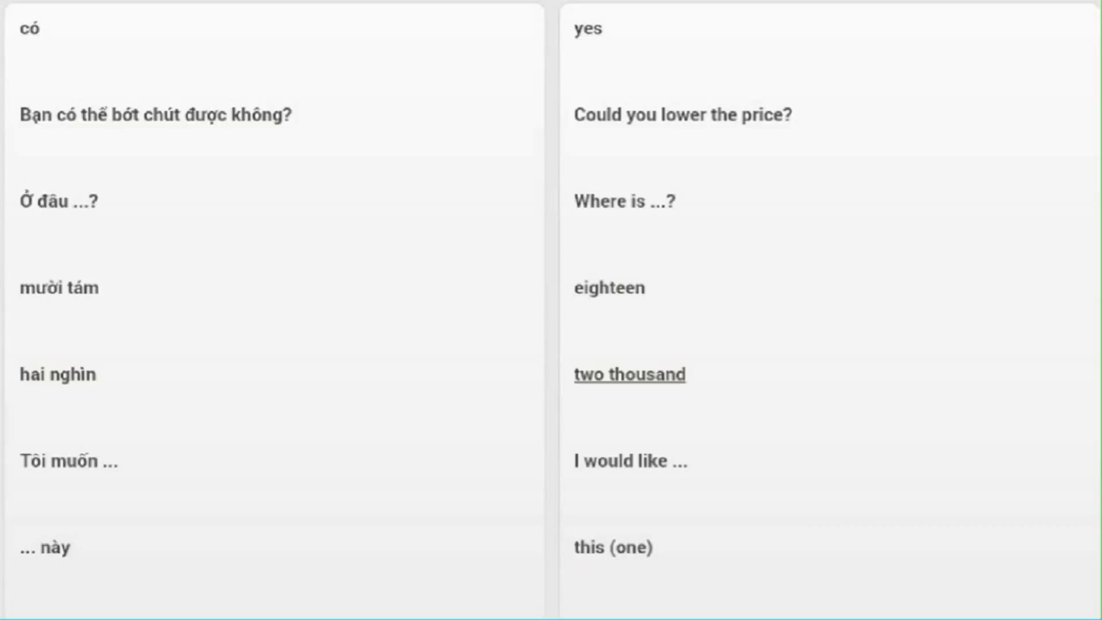